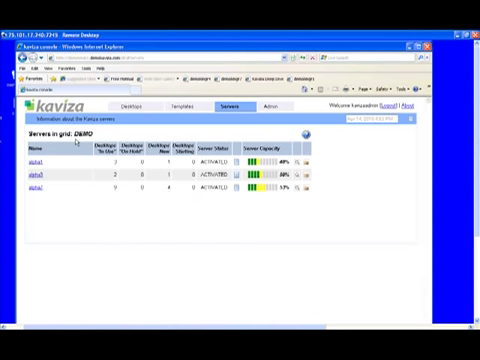
mouse_move(54, 200)
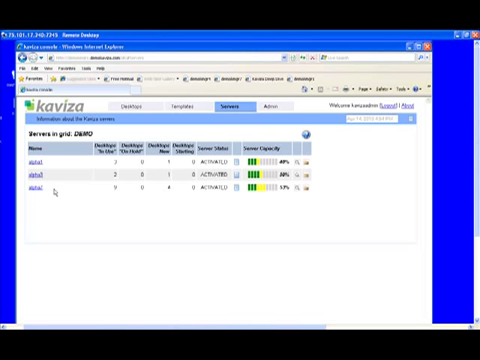
mouse_move(120, 184)
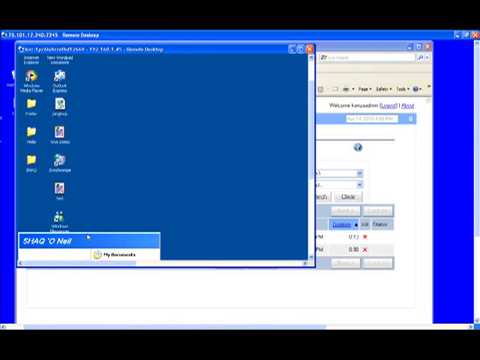
mouse_move(124, 220)
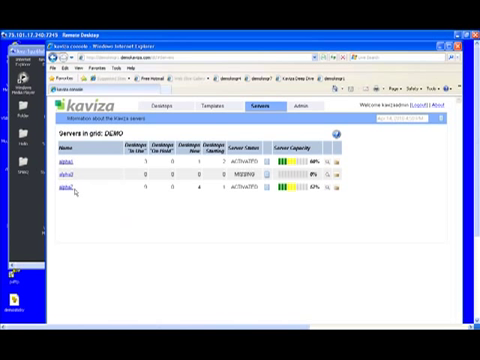
mouse_move(180, 178)
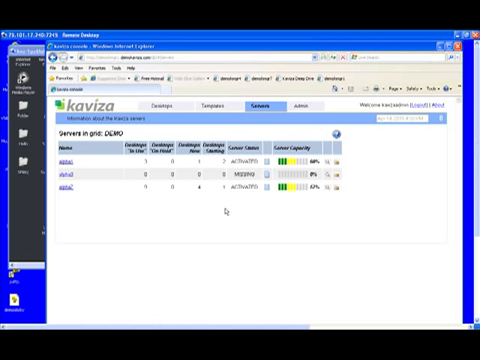
mouse_move(228, 206)
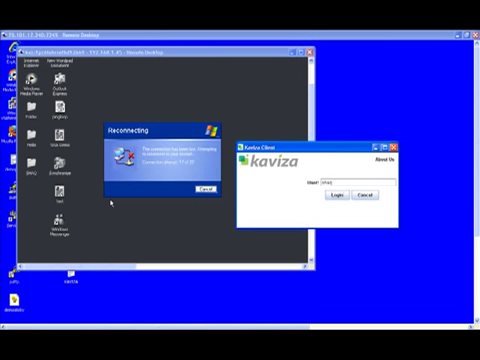
mouse_move(272, 200)
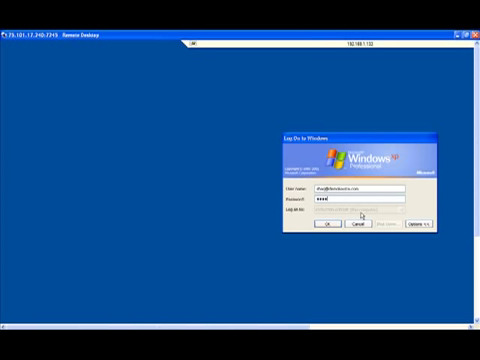
Log on to Windows through the Kaviza client so the user's desktop reappears.
left_click(324, 224)
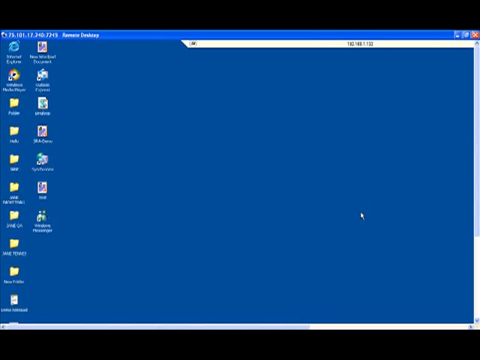
mouse_move(362, 216)
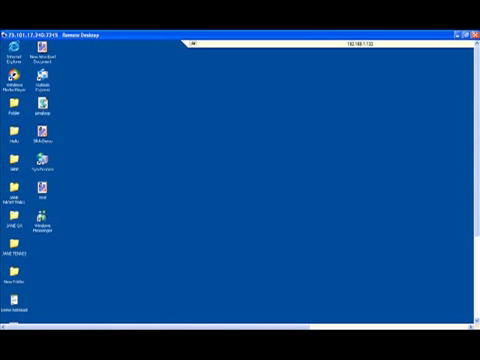